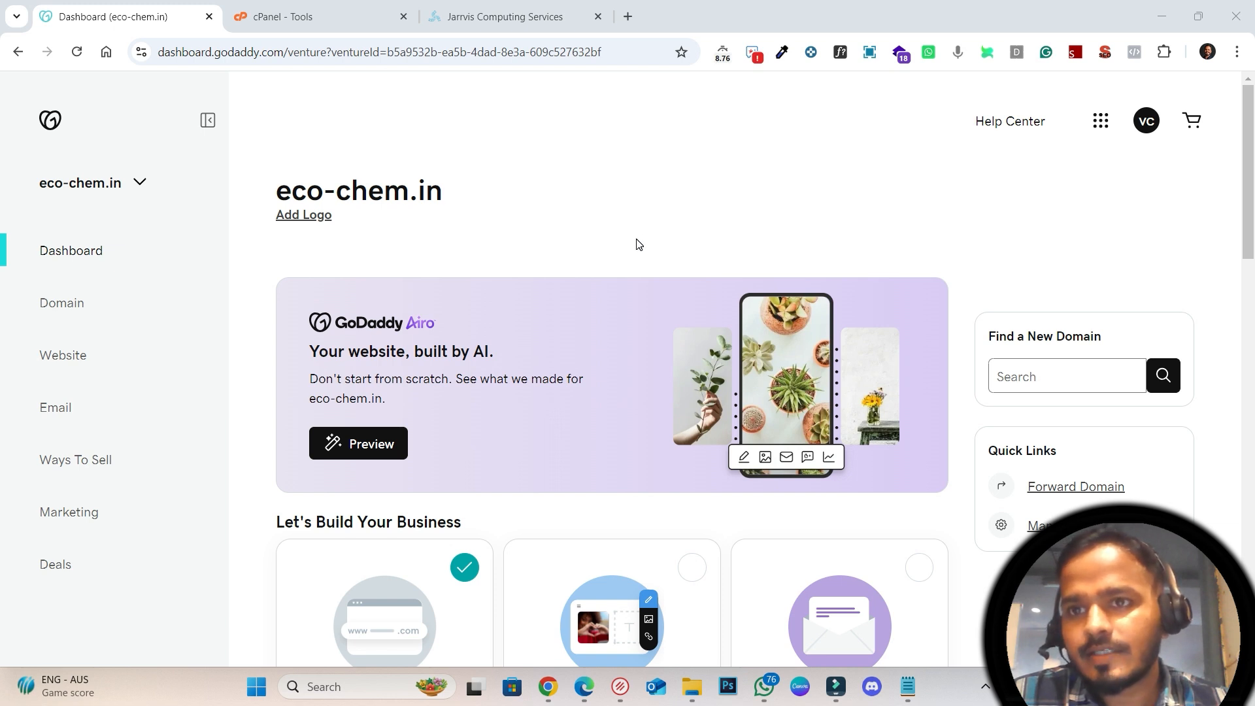
{"action": "mouse_move", "coordinate": [515, 199]}
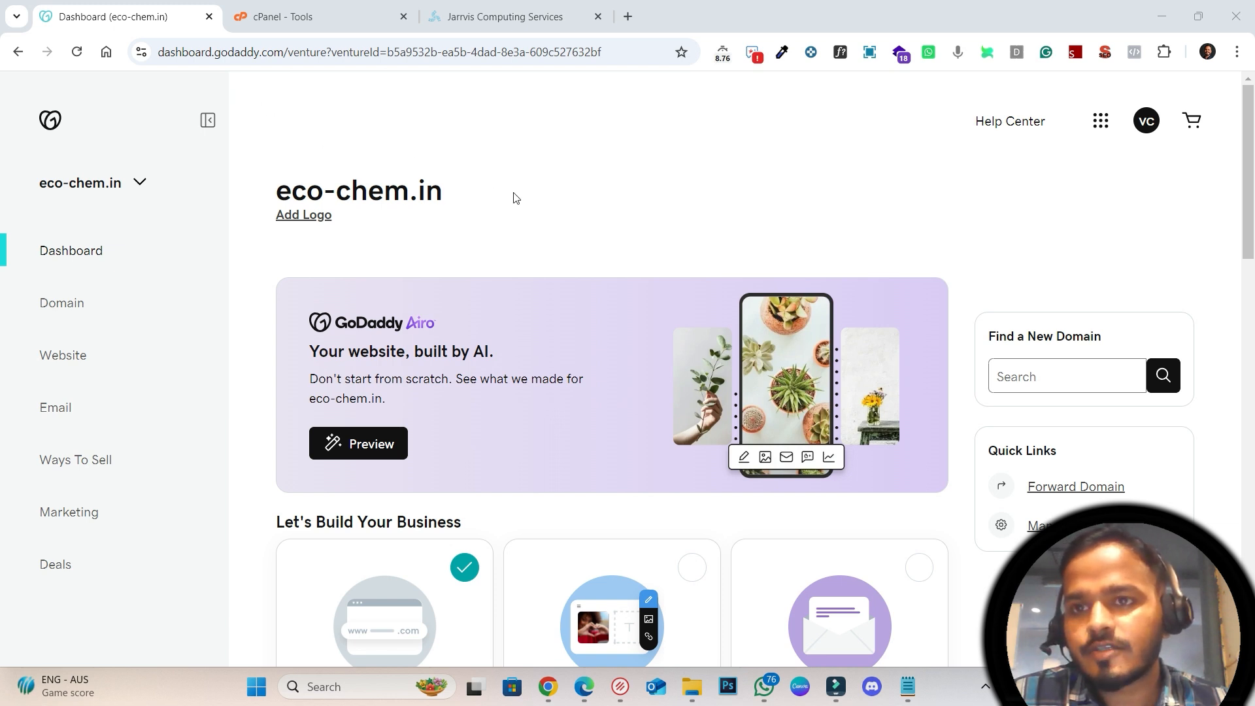
Step: Open eco-chem.in's DNS Nameservers settings, showing its four custom solidhosting.pro nameservers
{"action": "left_click", "coordinate": [358, 444]}
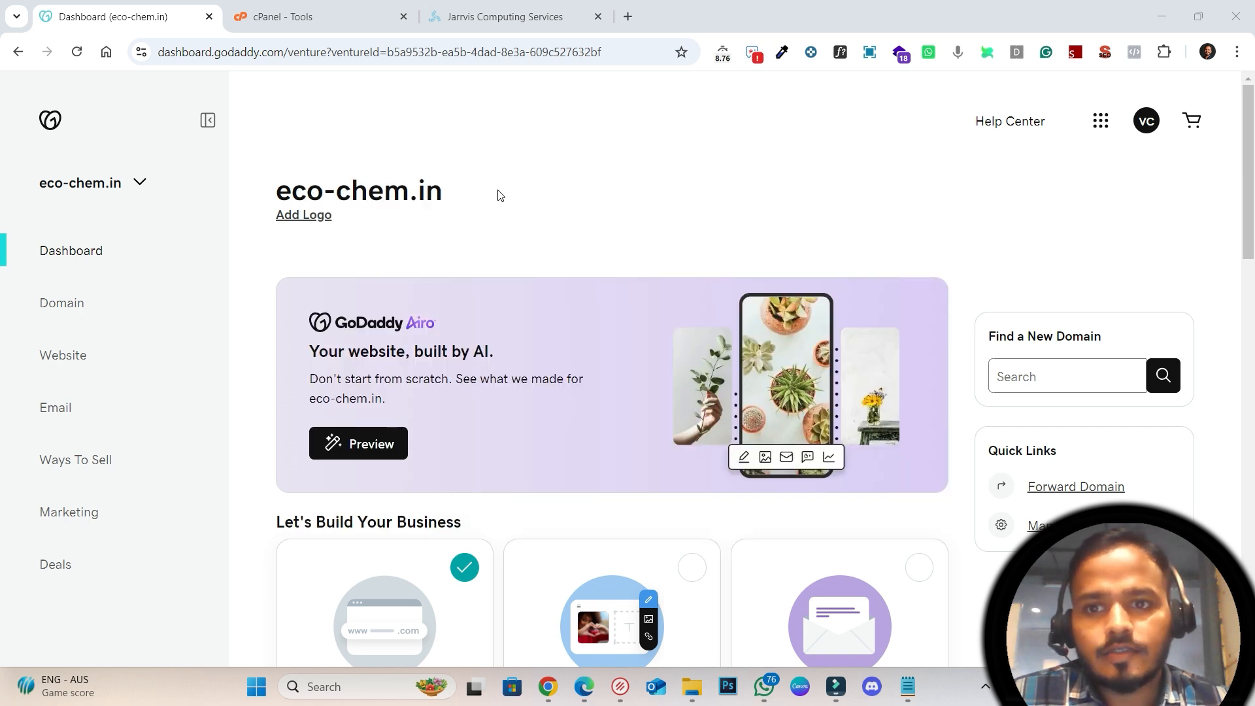
{"action": "mouse_move", "coordinate": [535, 238]}
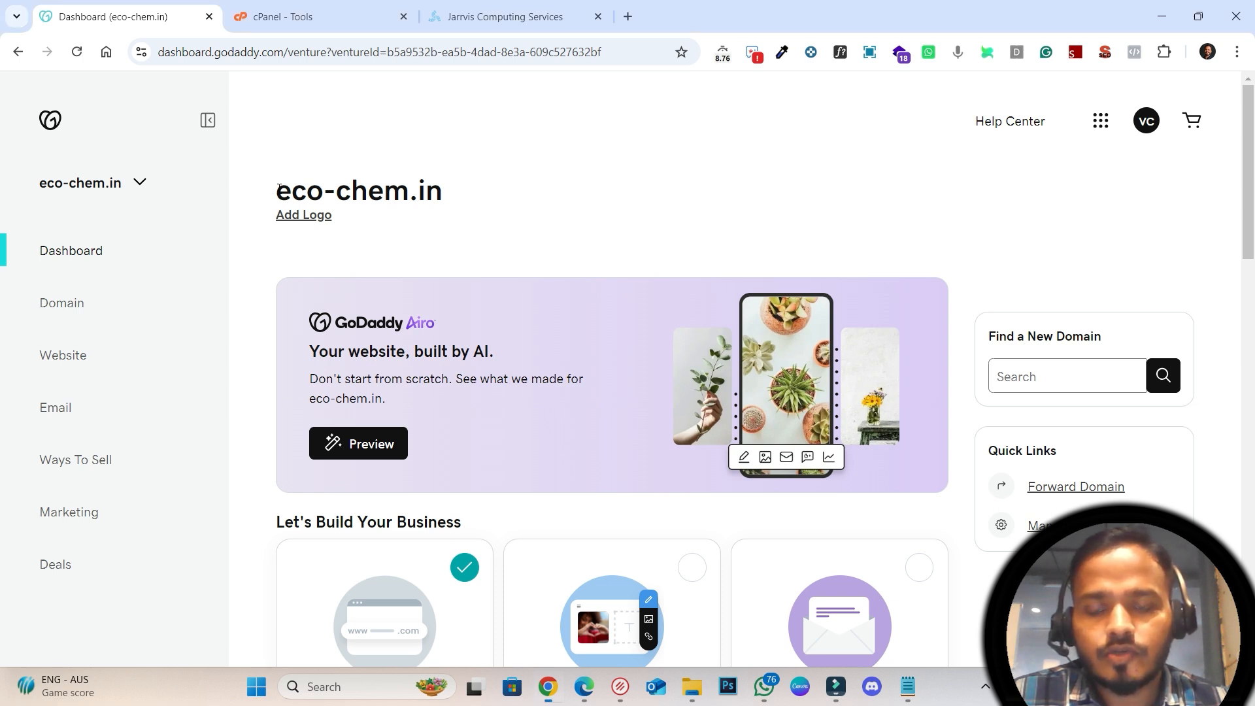
{"action": "double_click", "coordinate": [358, 190]}
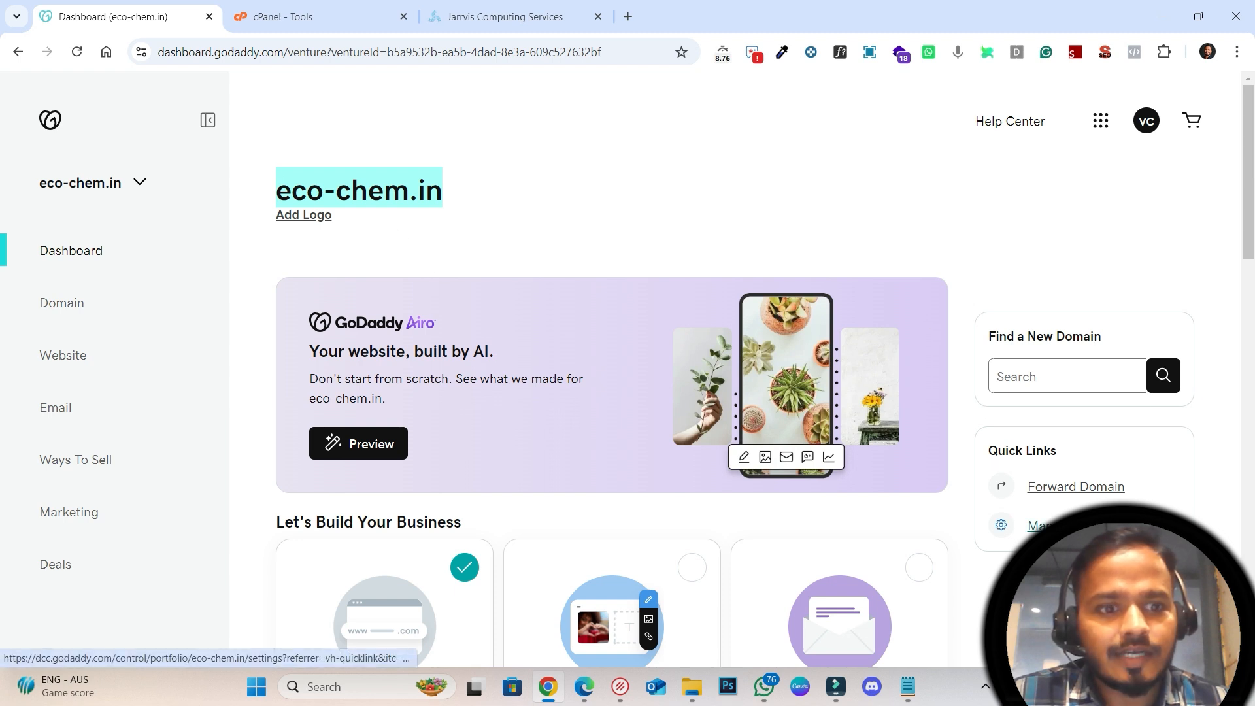
{"action": "left_click", "coordinate": [1039, 525]}
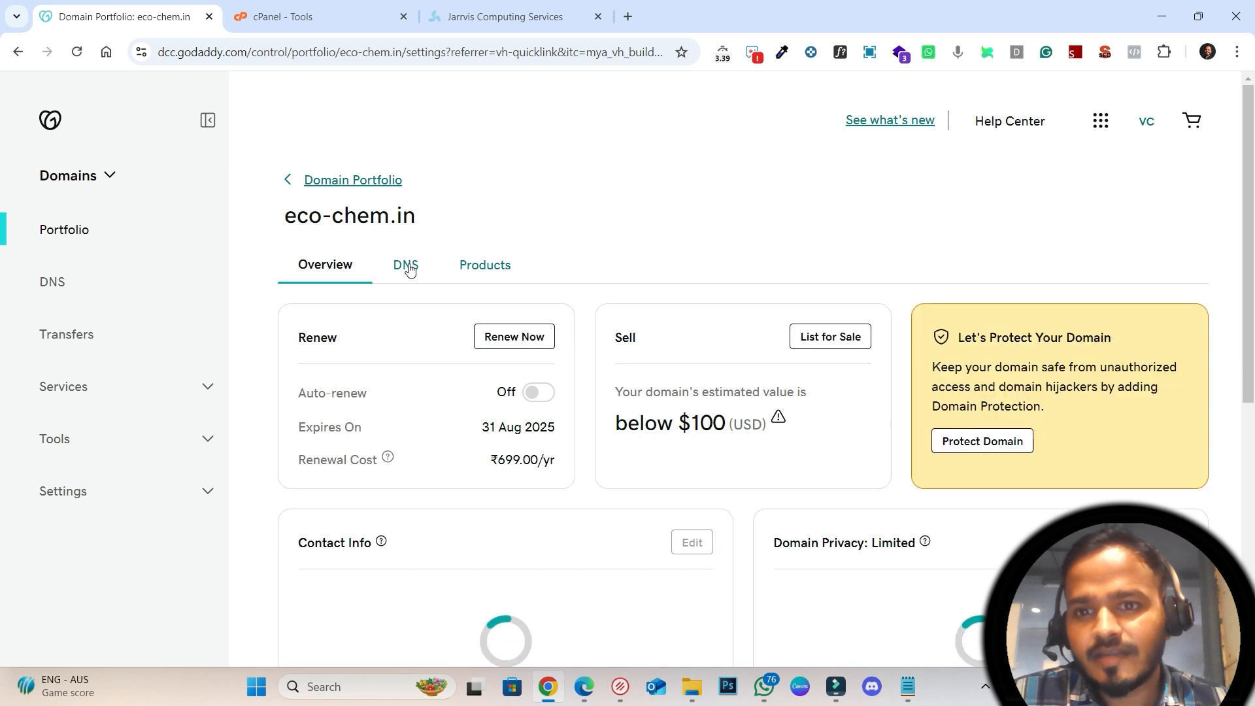
{"action": "left_click", "coordinate": [405, 265]}
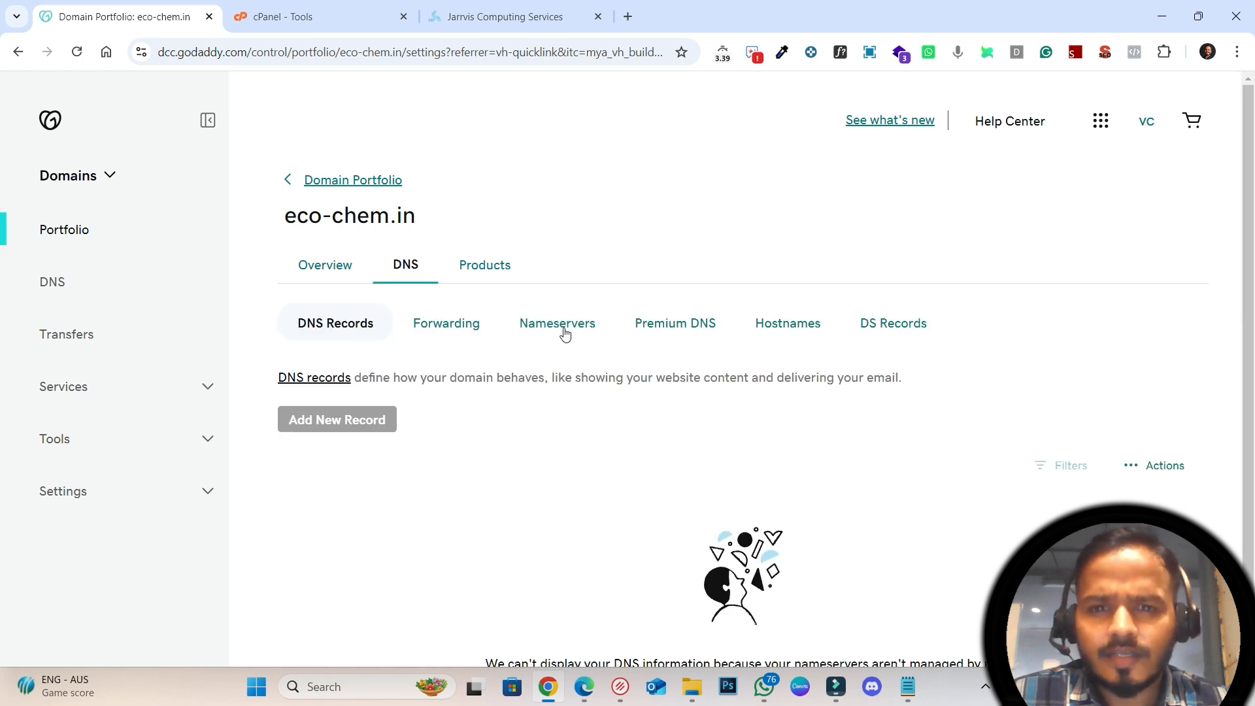
{"action": "left_click", "coordinate": [557, 322]}
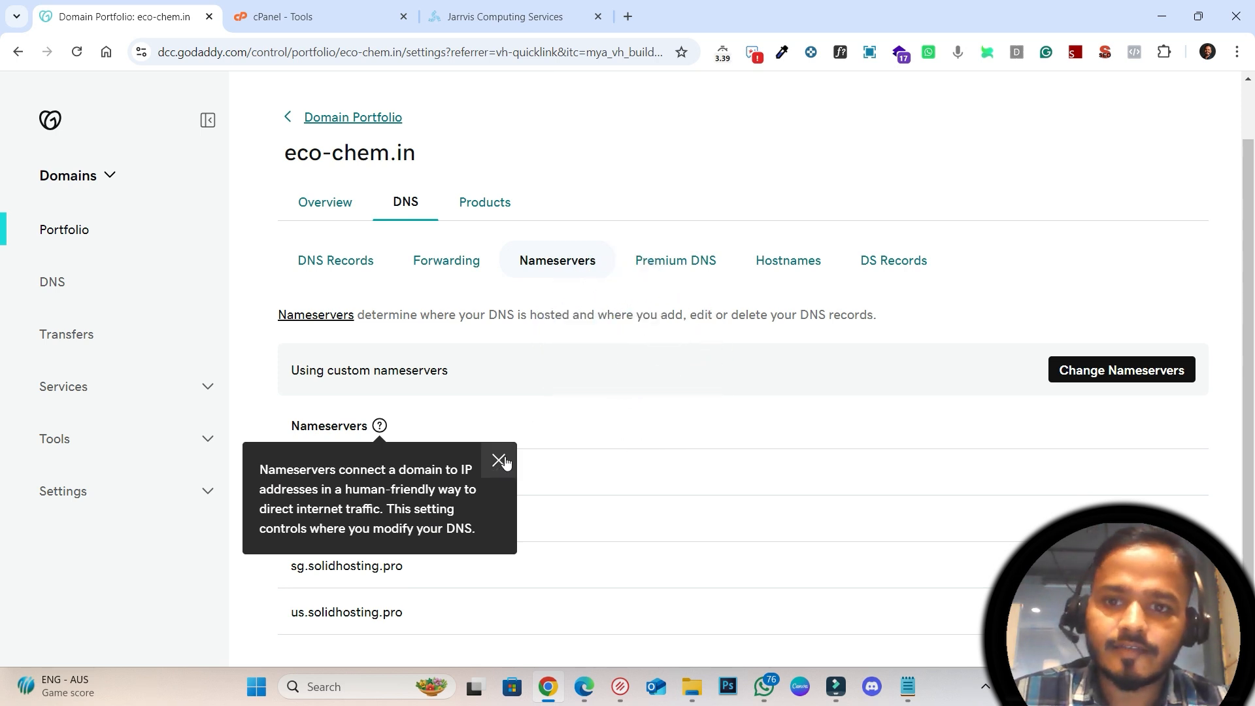
{"action": "left_click", "coordinate": [501, 457]}
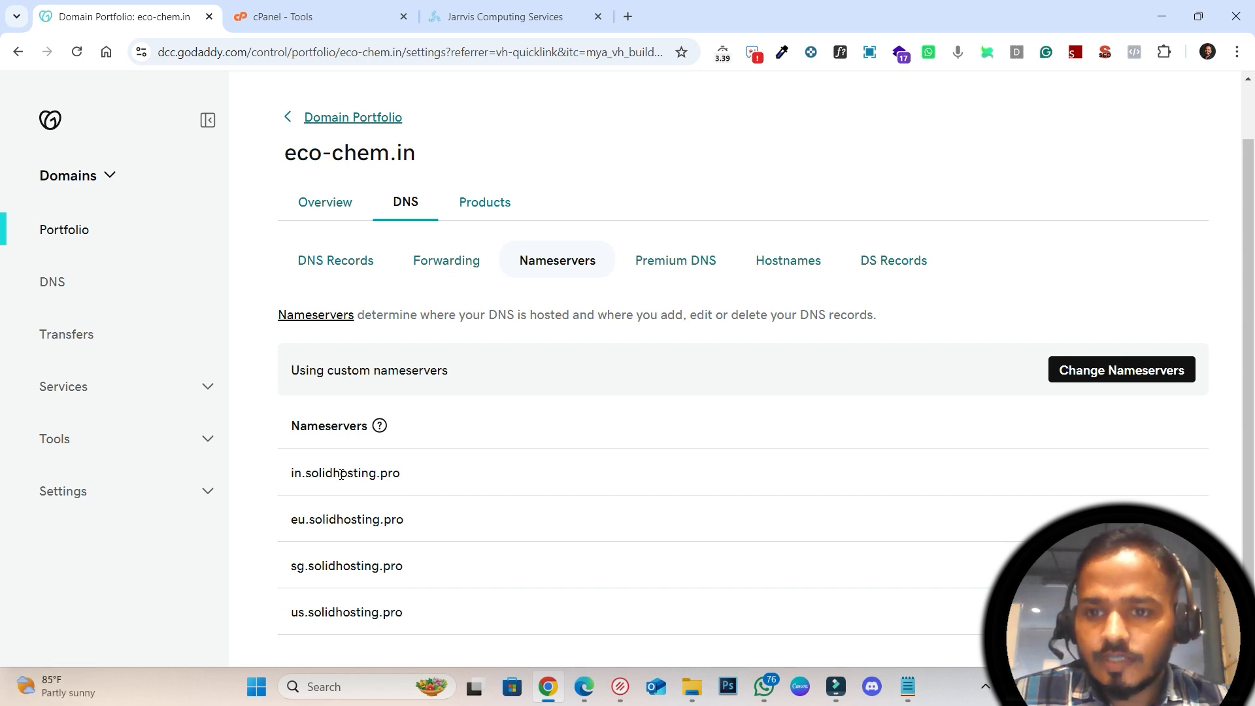
{"action": "left_click", "coordinate": [304, 16]}
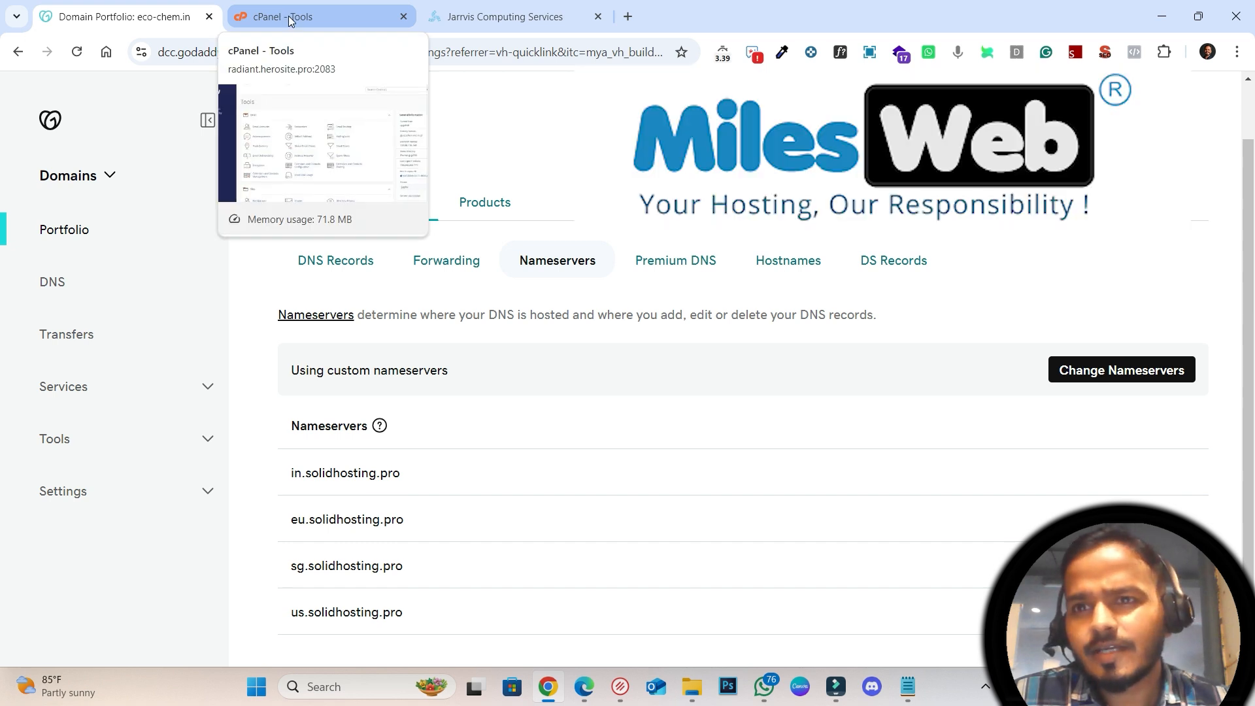
{"action": "left_click", "coordinate": [311, 16]}
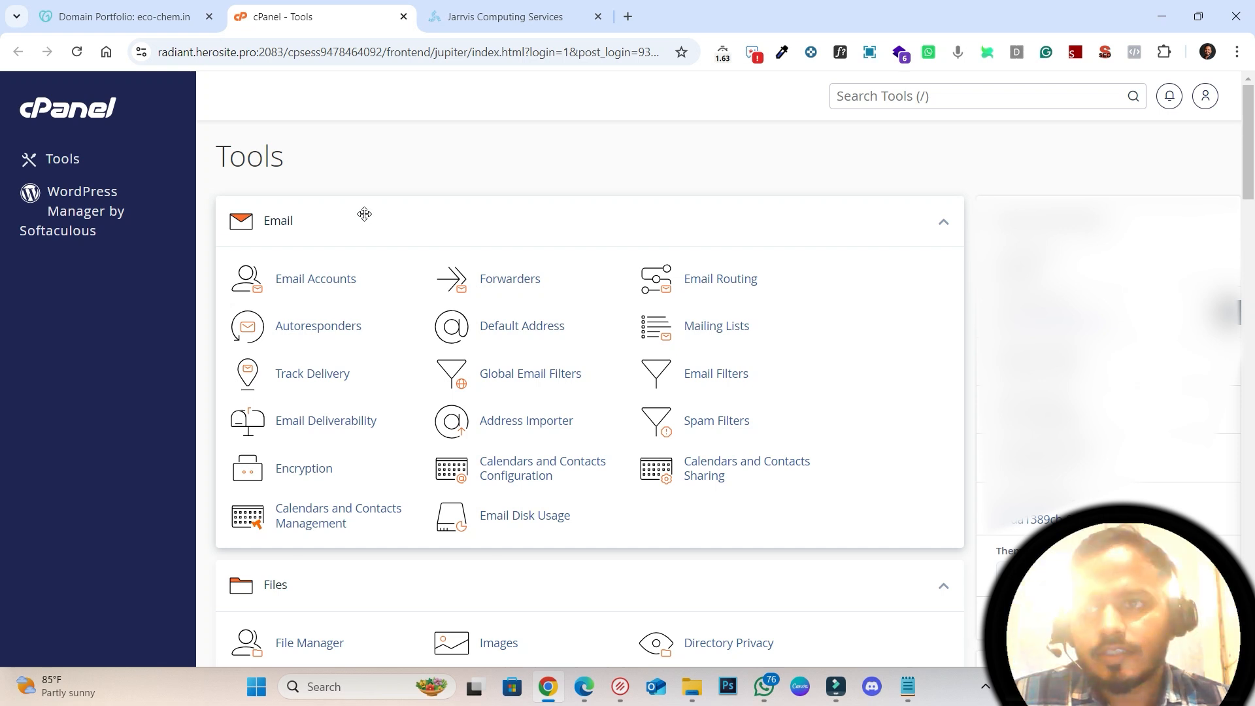
{"action": "mouse_move", "coordinate": [356, 193]}
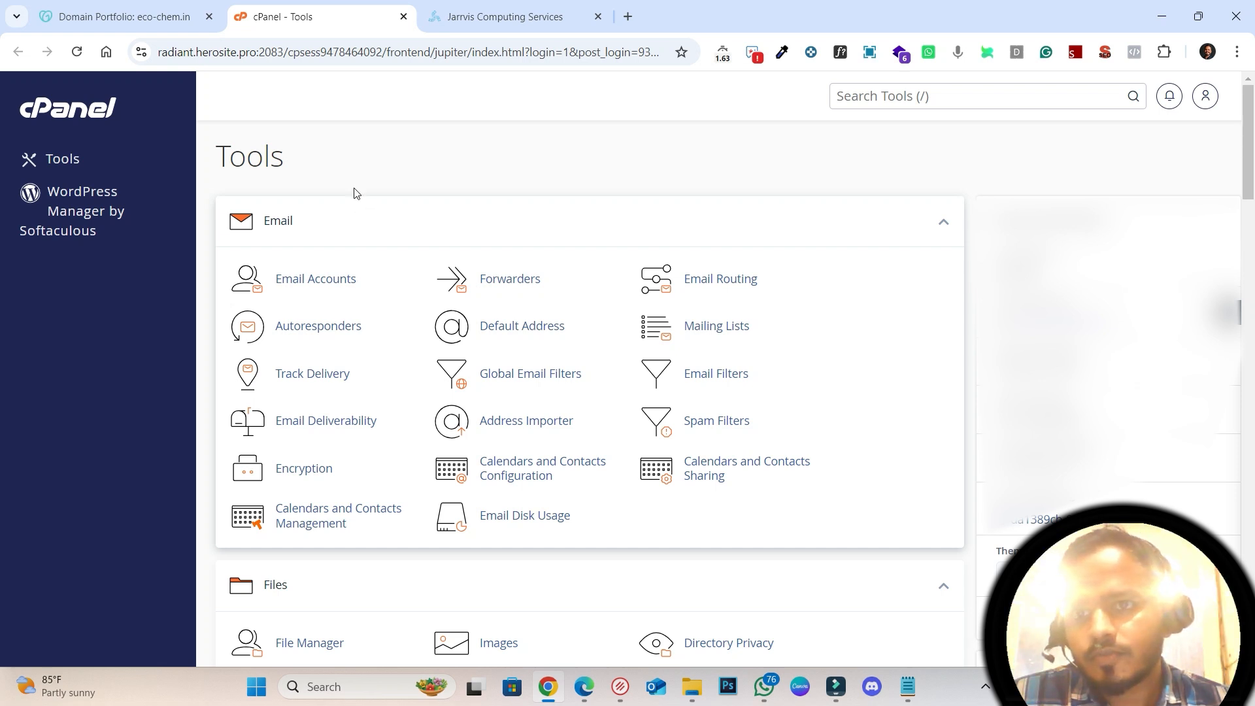
{"action": "left_click", "coordinate": [120, 16]}
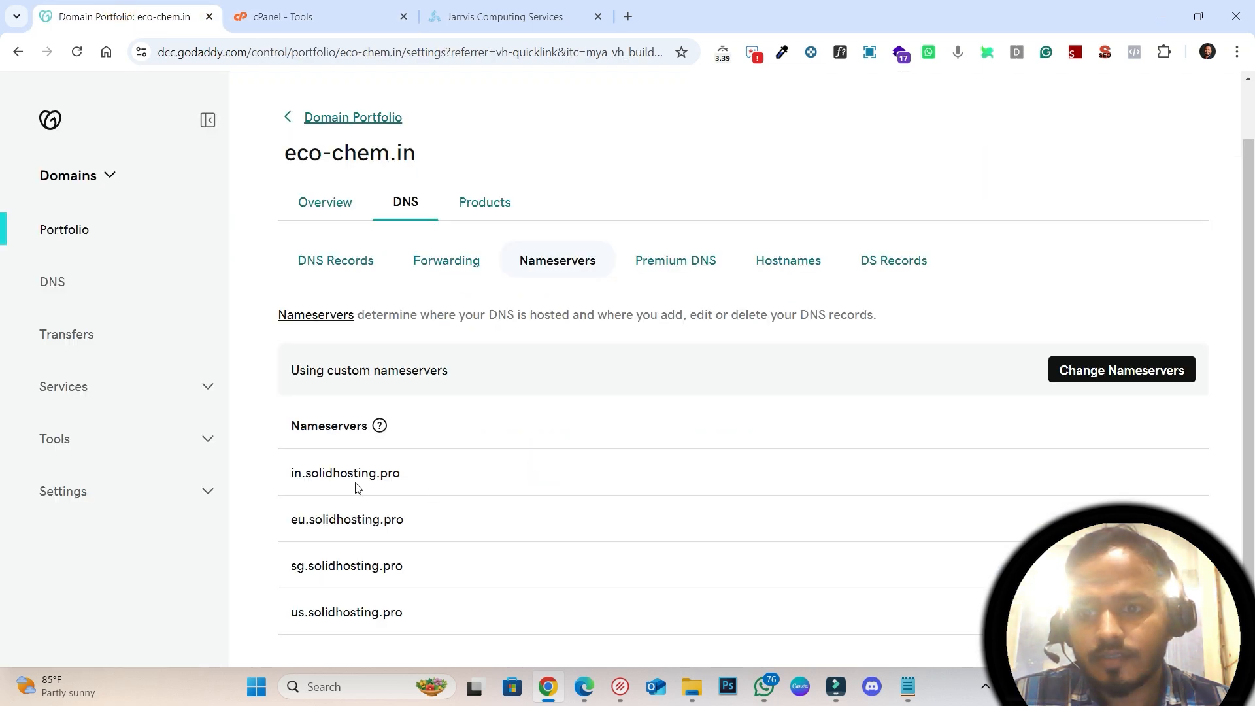
{"action": "mouse_move", "coordinate": [361, 471]}
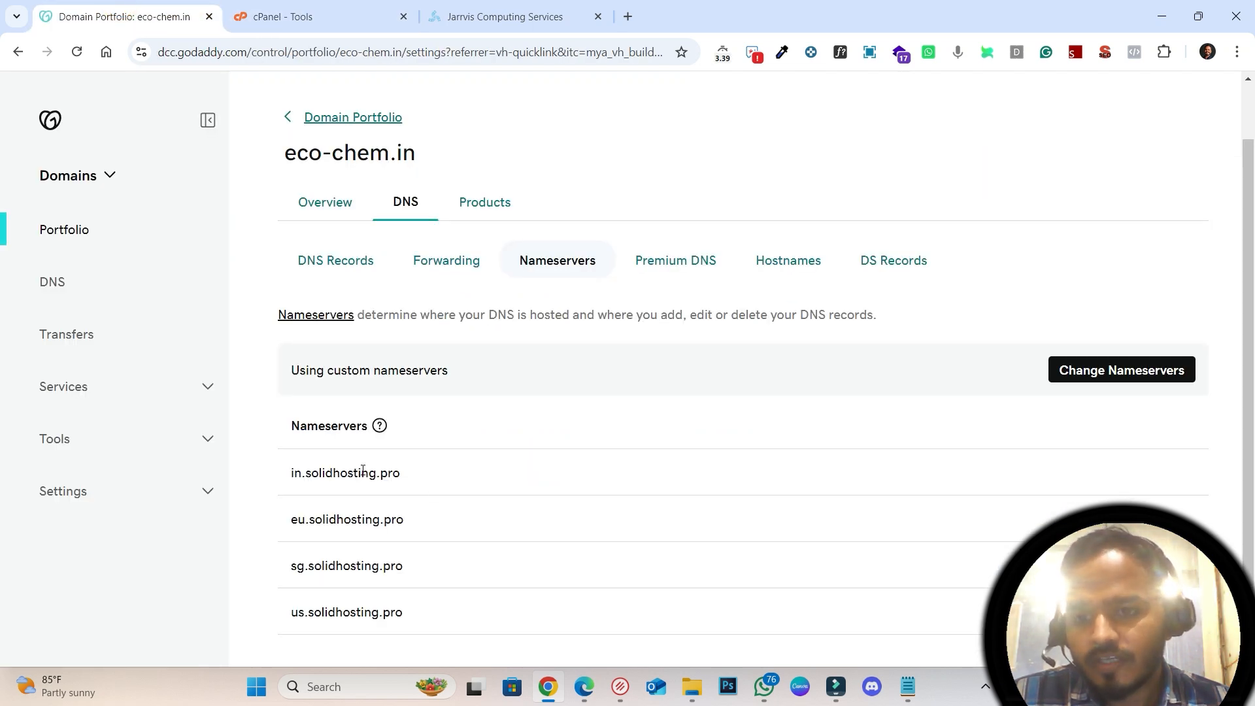
{"action": "double_click", "coordinate": [345, 473]}
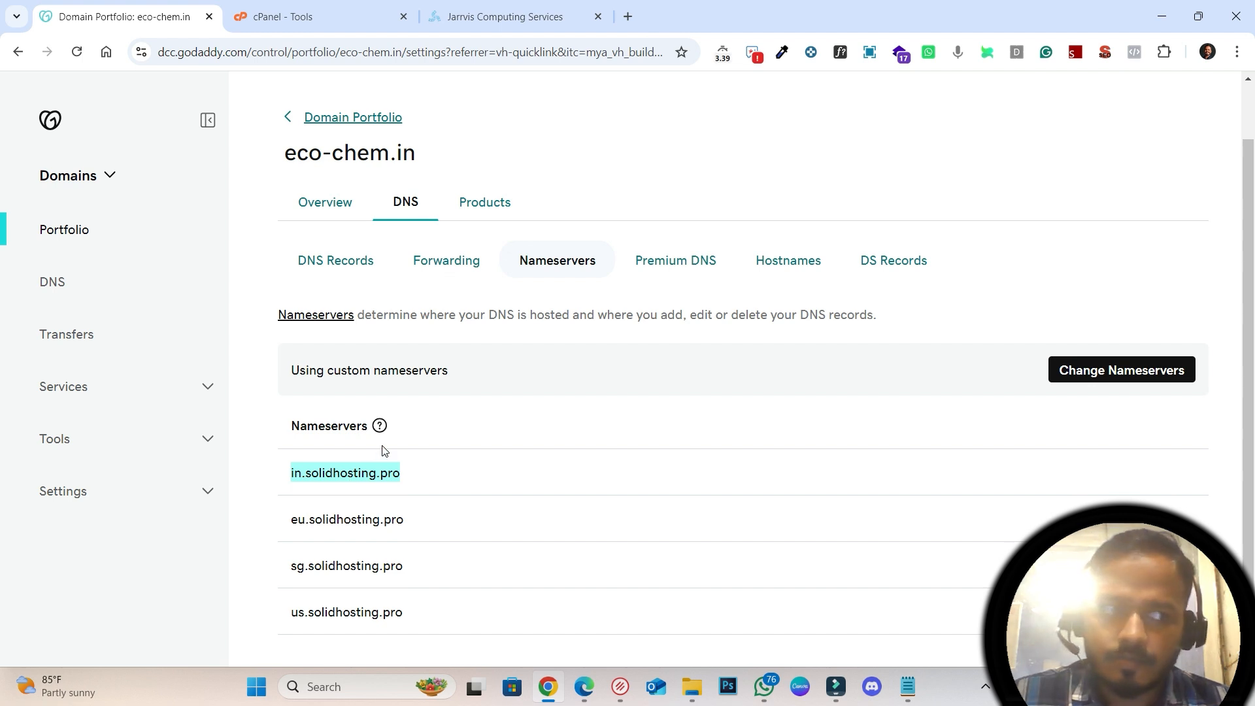
{"action": "mouse_move", "coordinate": [342, 543]}
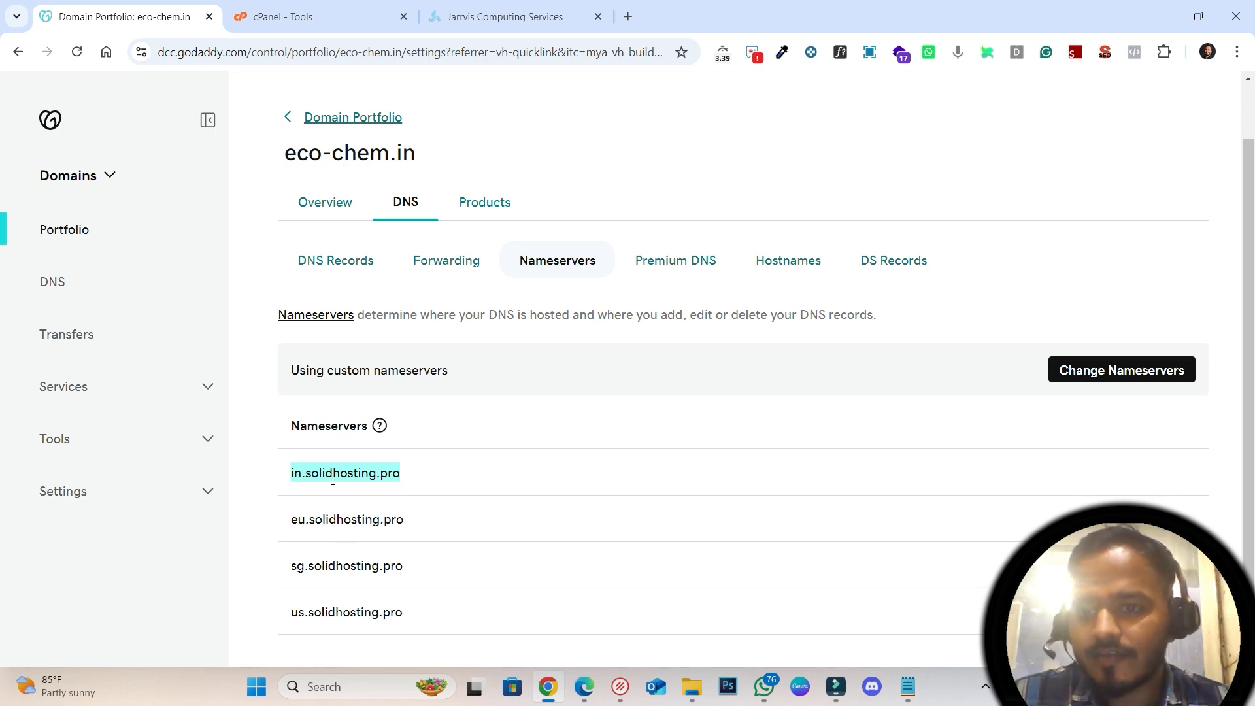
{"action": "left_click", "coordinate": [344, 472]}
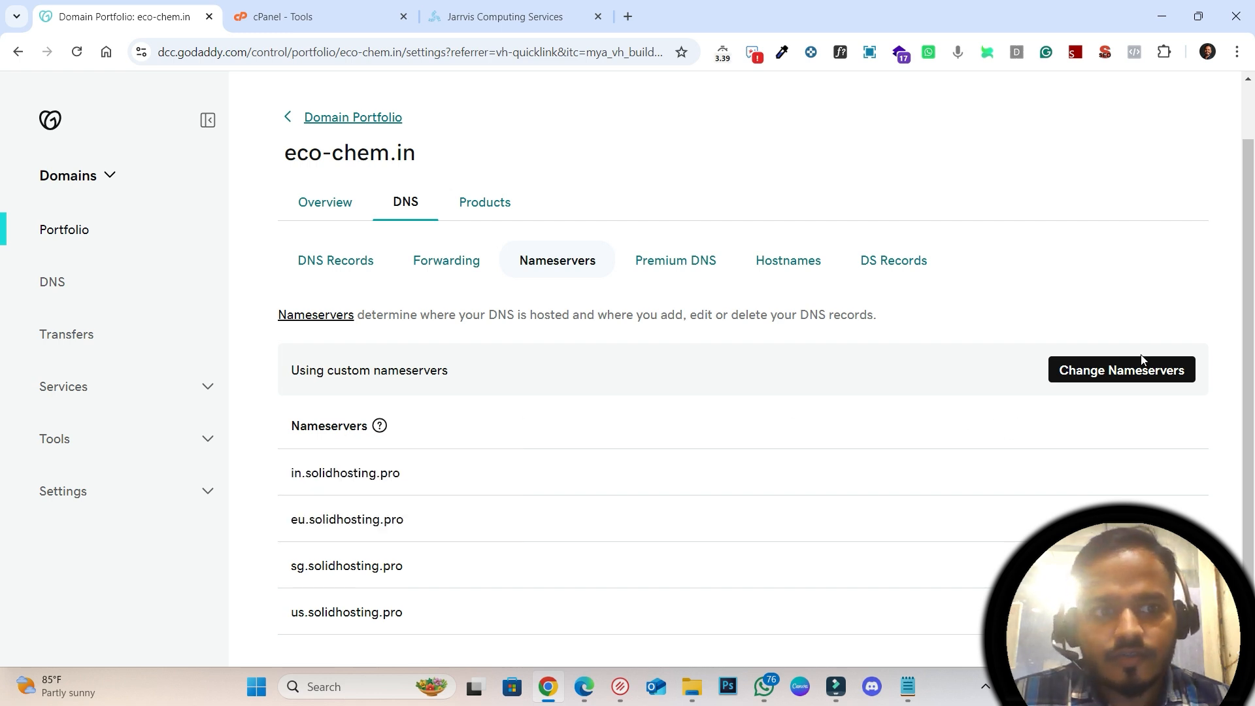
{"action": "left_click", "coordinate": [1121, 370]}
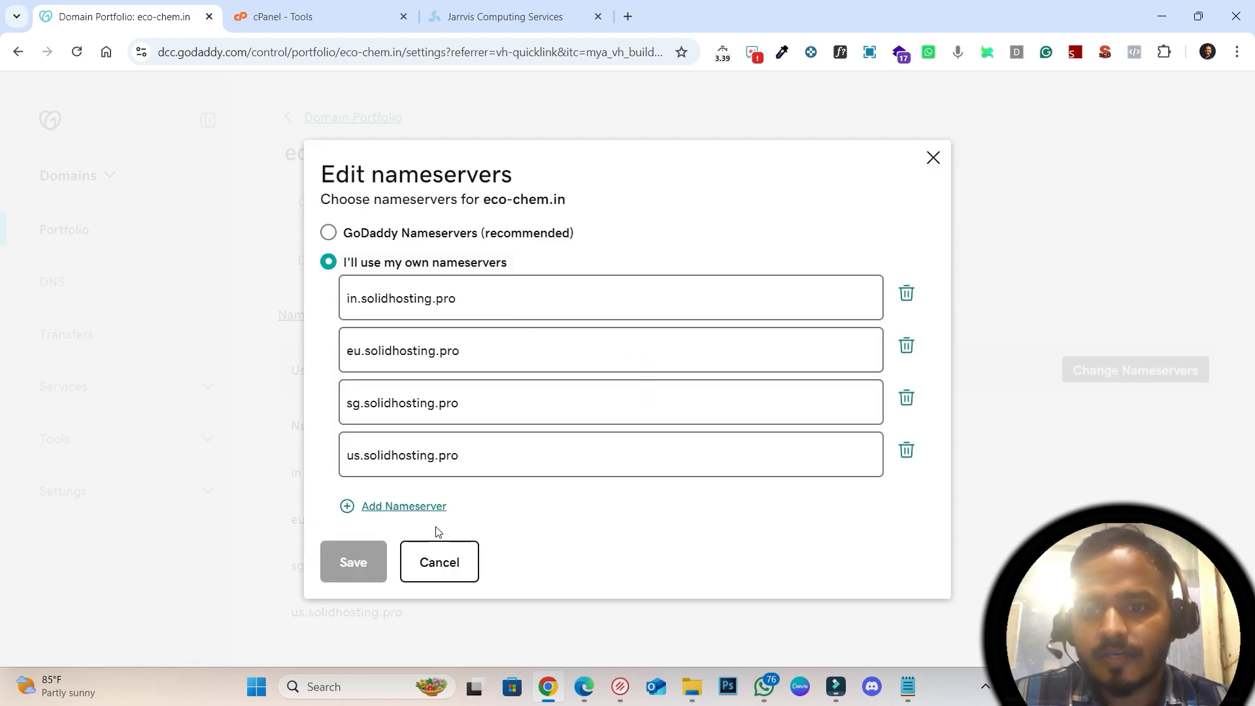
{"action": "left_click", "coordinate": [439, 562]}
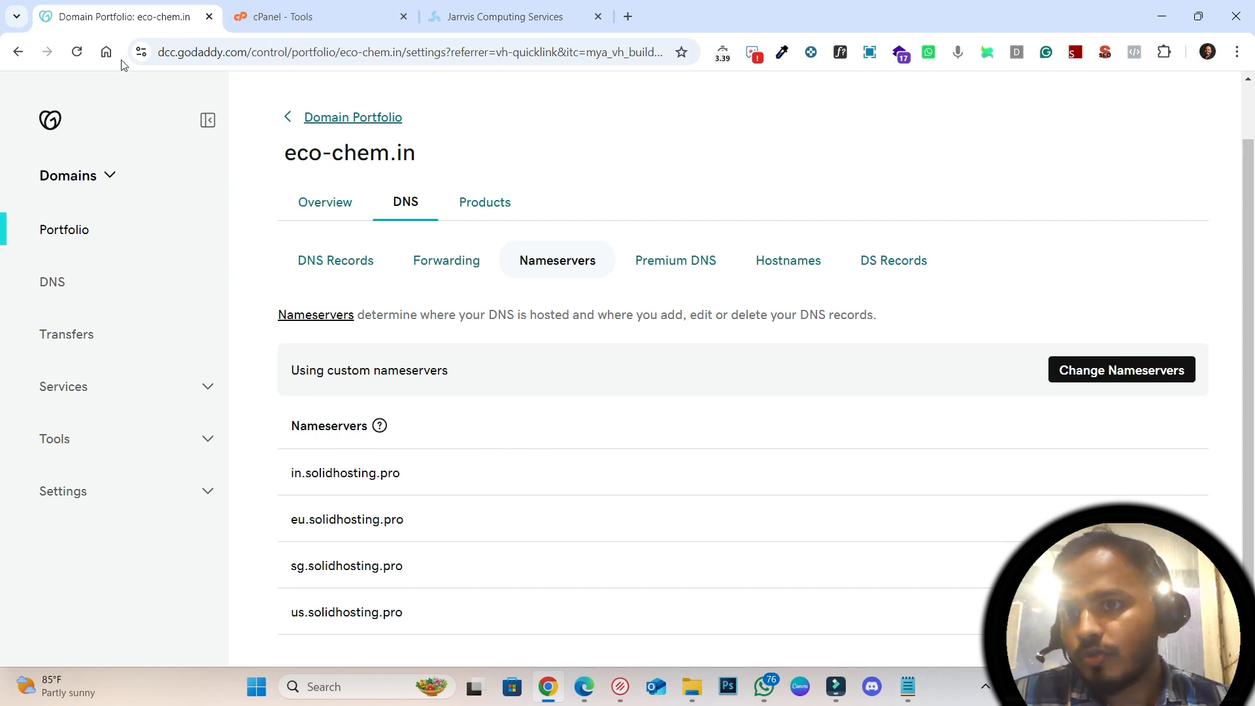
Step: Search cPanel tools for domains and open the Domains page listing ecochem.ind.in
{"action": "left_click", "coordinate": [313, 15]}
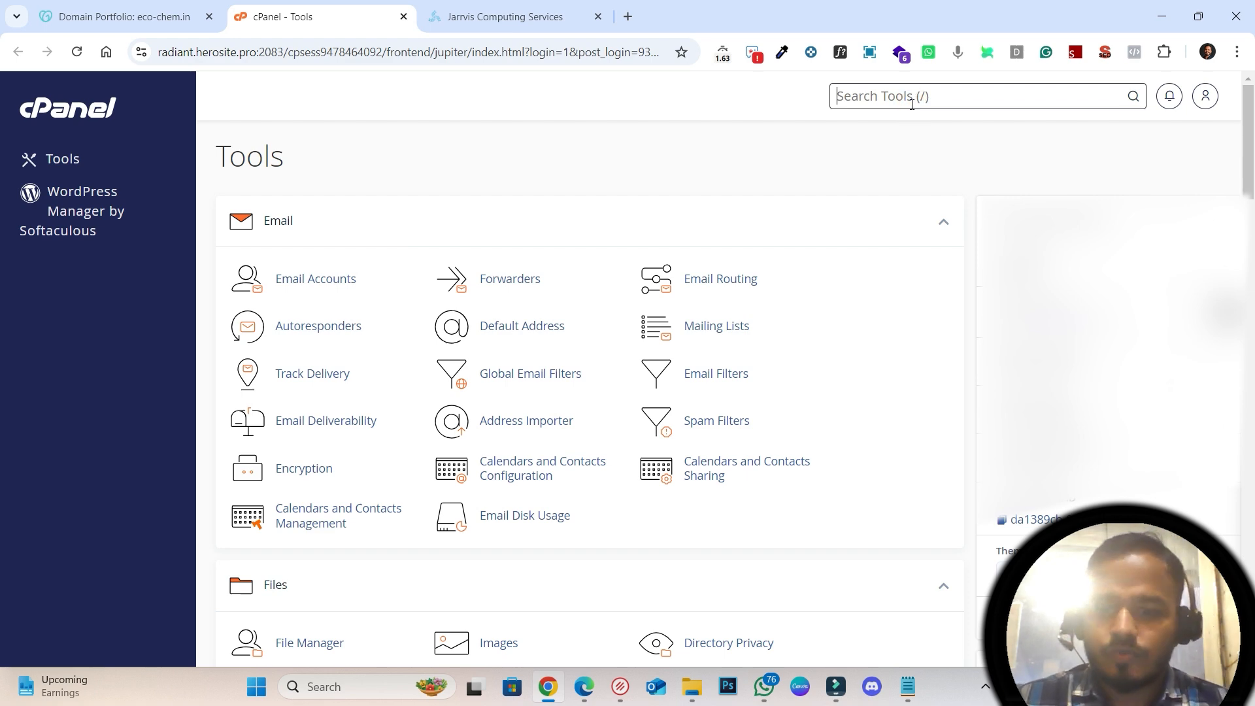
{"action": "type", "text": "doa"}
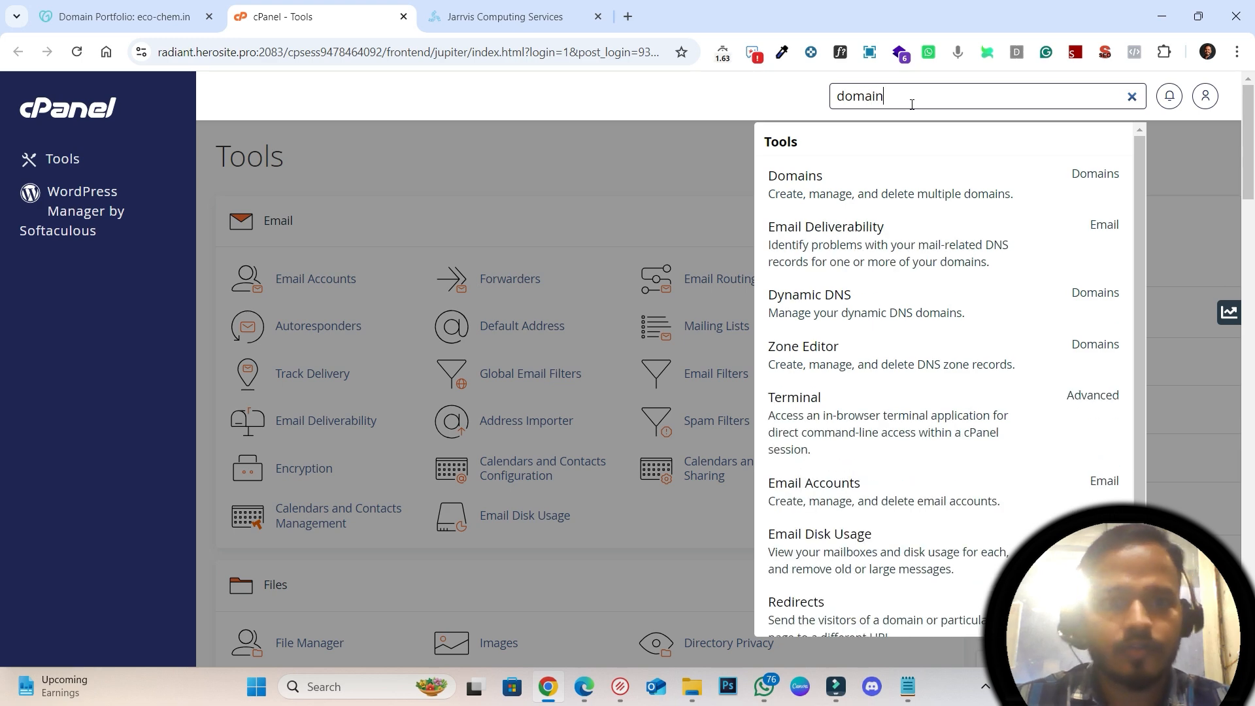
{"action": "left_click", "coordinate": [795, 175]}
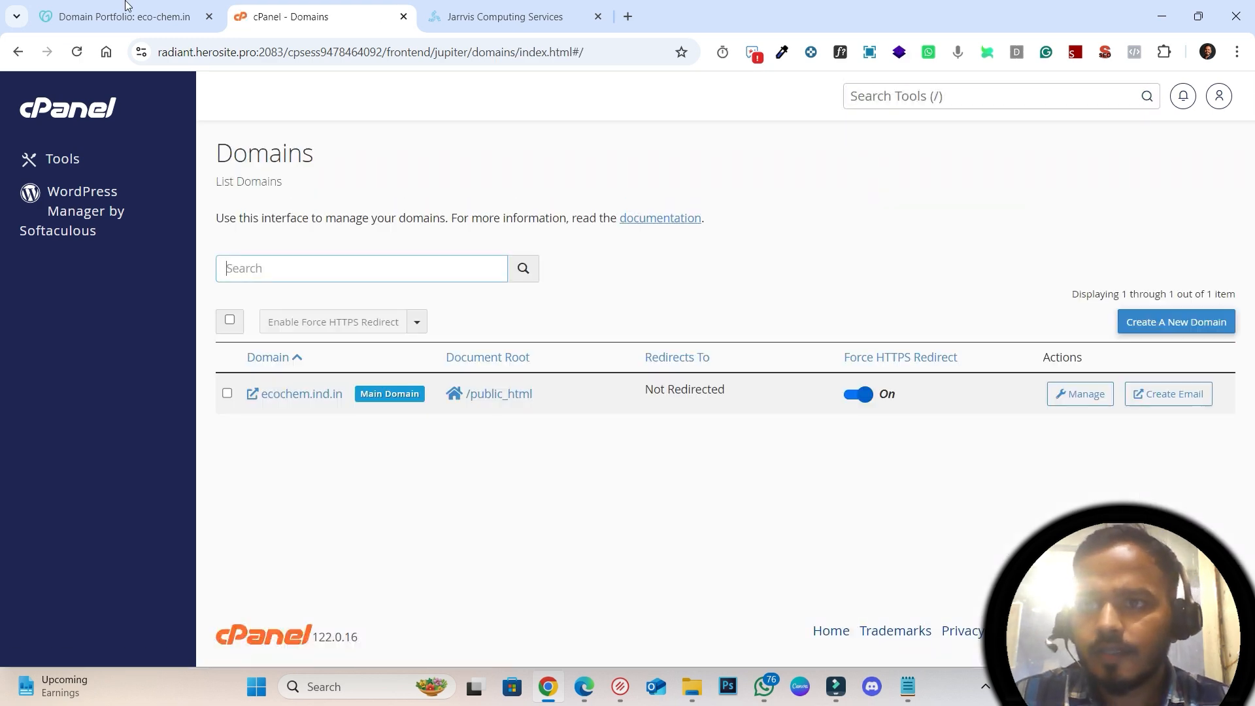
{"action": "left_click", "coordinate": [120, 16]}
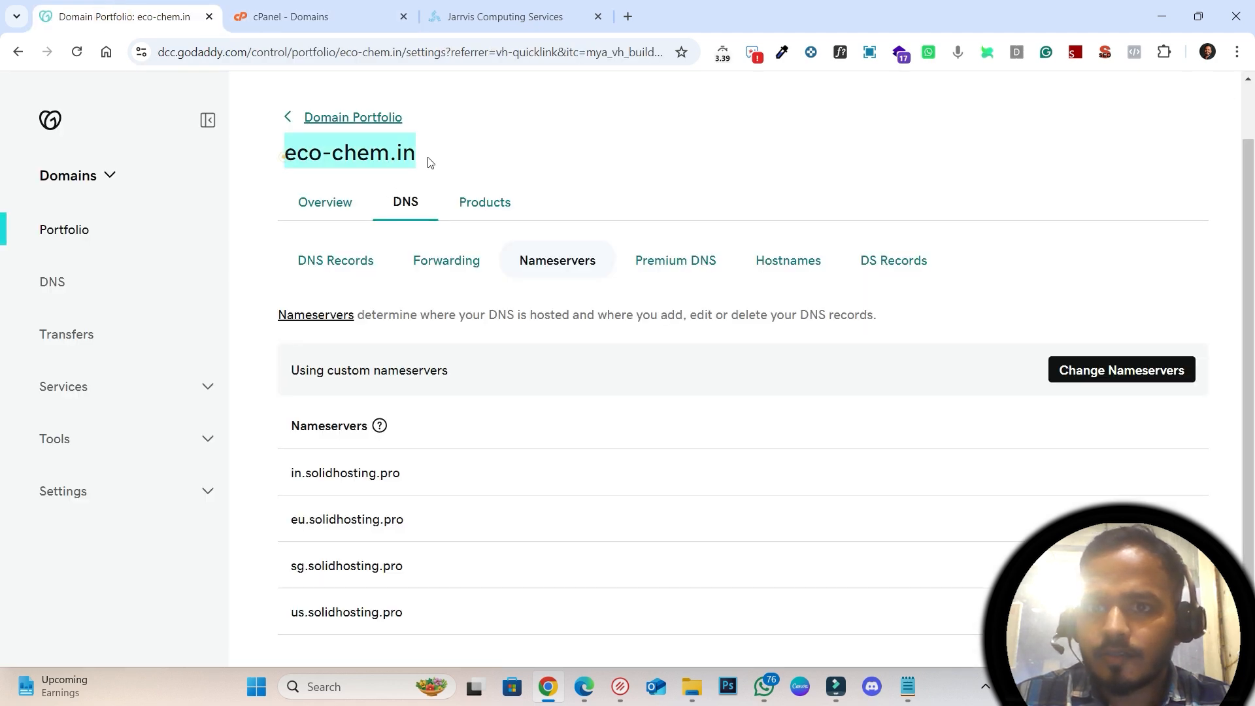
{"action": "left_click", "coordinate": [315, 16]}
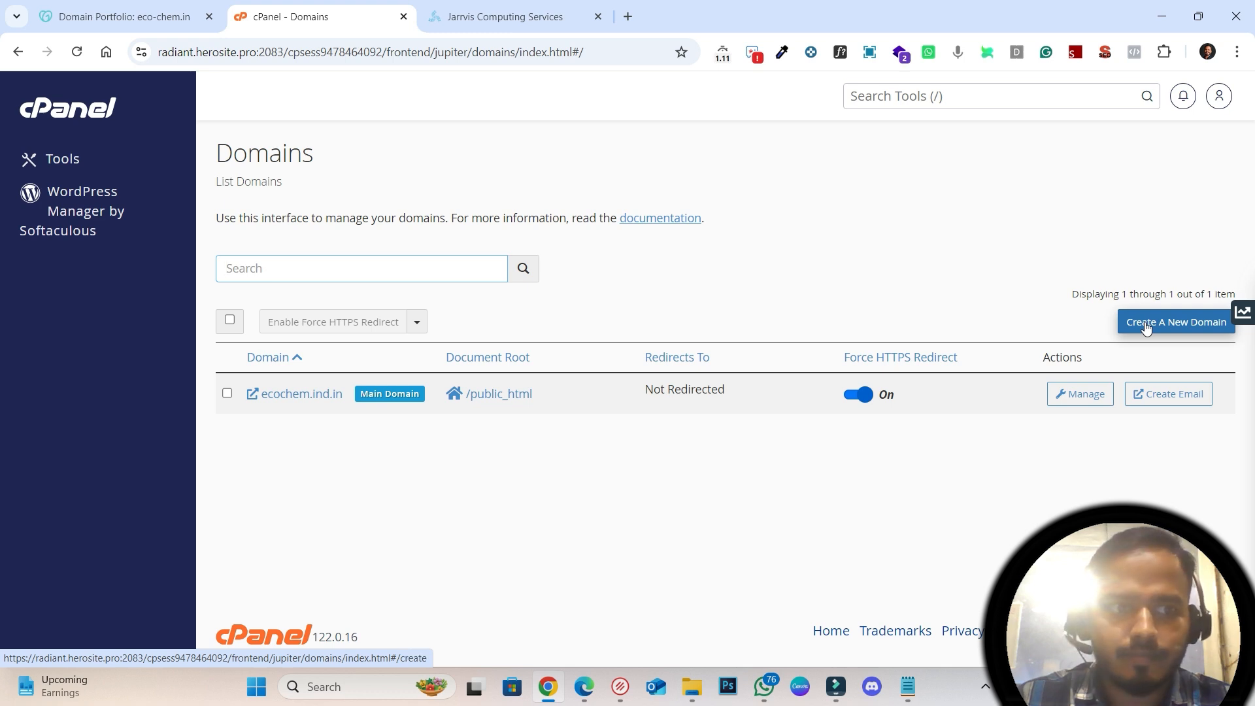
Step: Create eco-chem.in as a new cPanel domain sharing the /public_html document root
{"action": "left_click", "coordinate": [1175, 322]}
{"action": "type", "text": "eco-chem.in"}
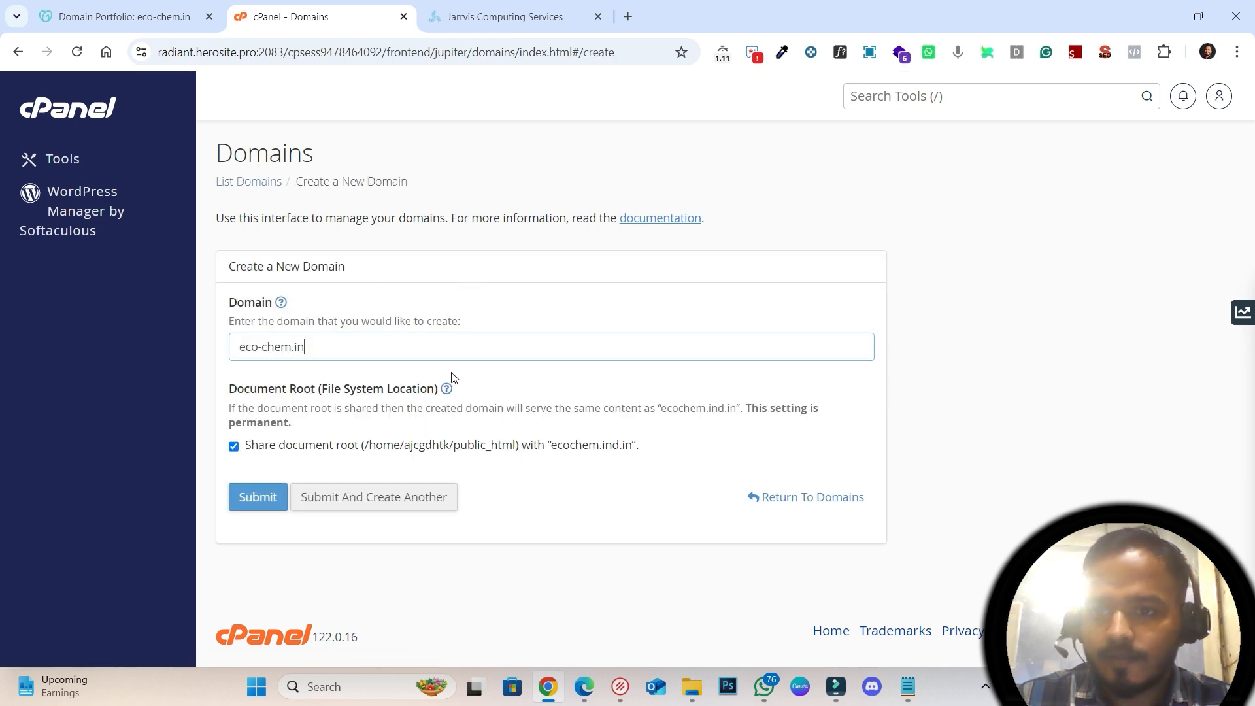
{"action": "mouse_move", "coordinate": [258, 497]}
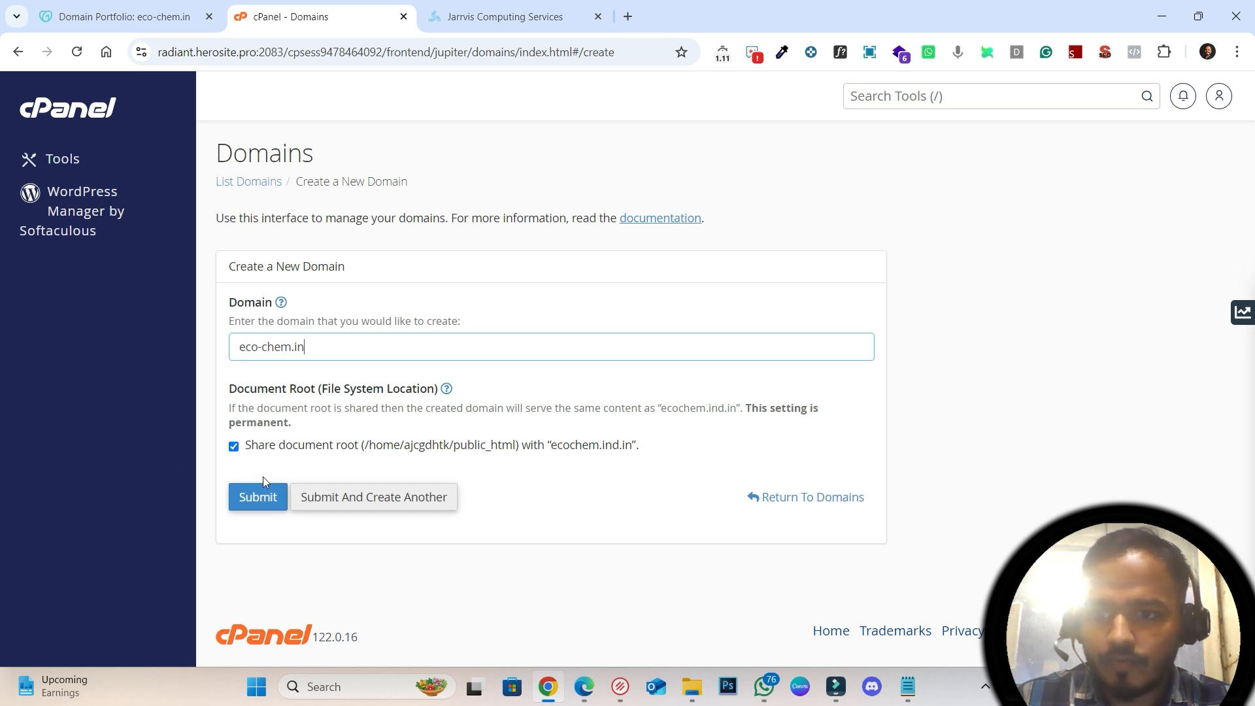
{"action": "left_click", "coordinate": [257, 497]}
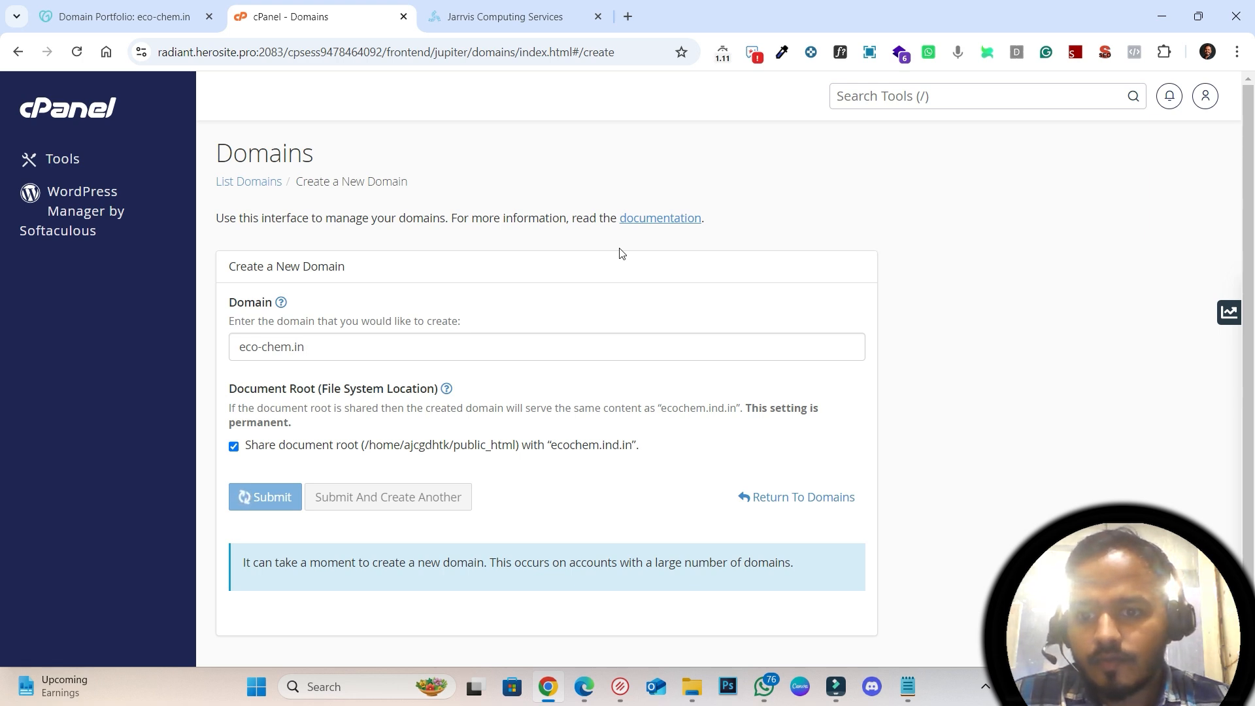
{"action": "mouse_move", "coordinate": [350, 577]}
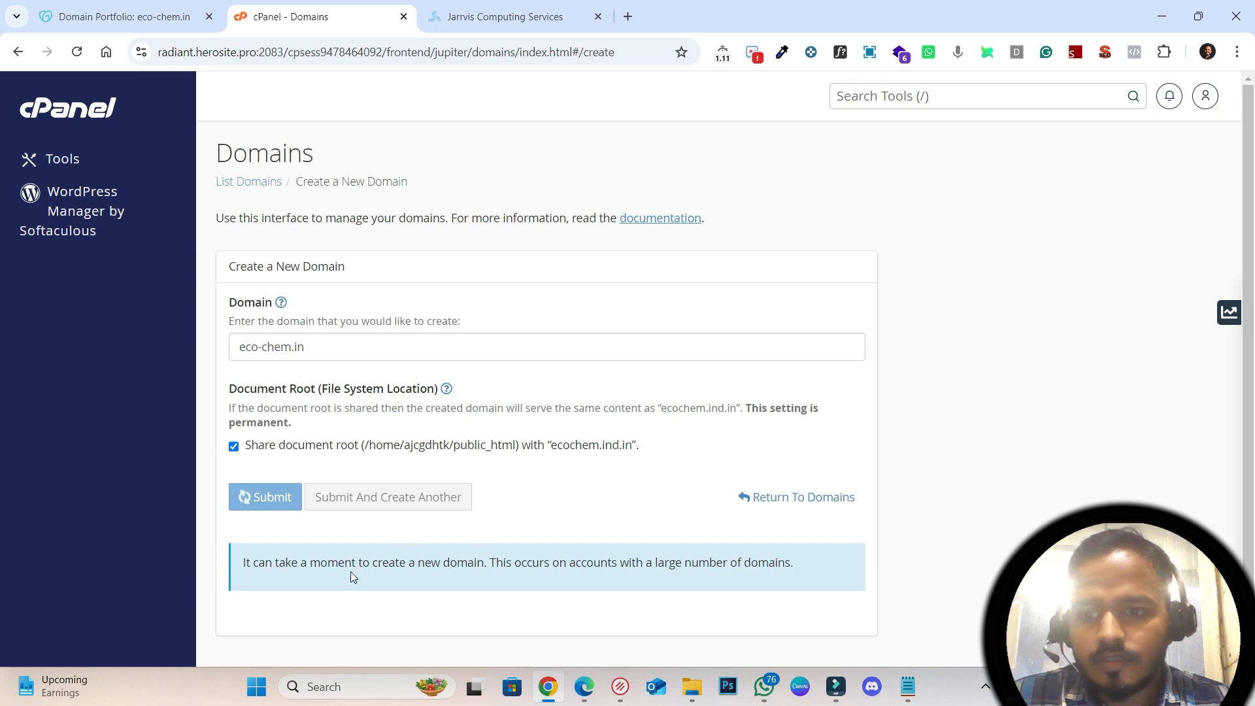
{"action": "left_click", "coordinate": [265, 497]}
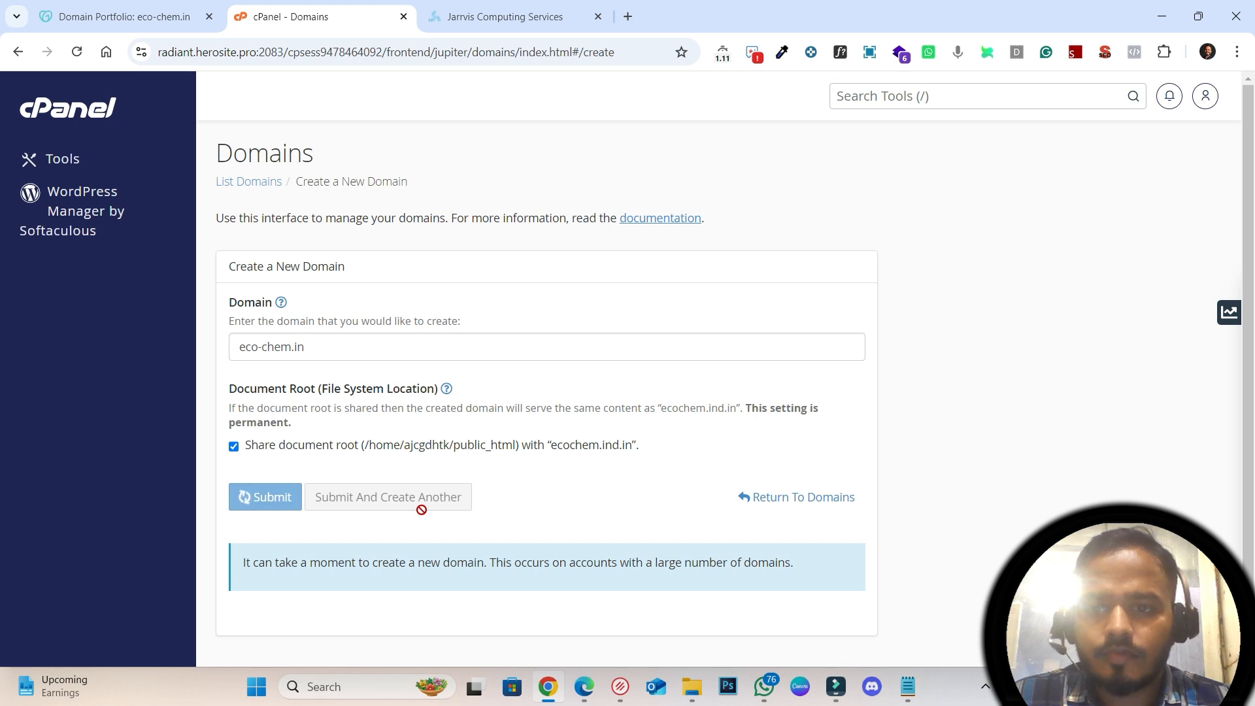
{"action": "left_click", "coordinate": [265, 496]}
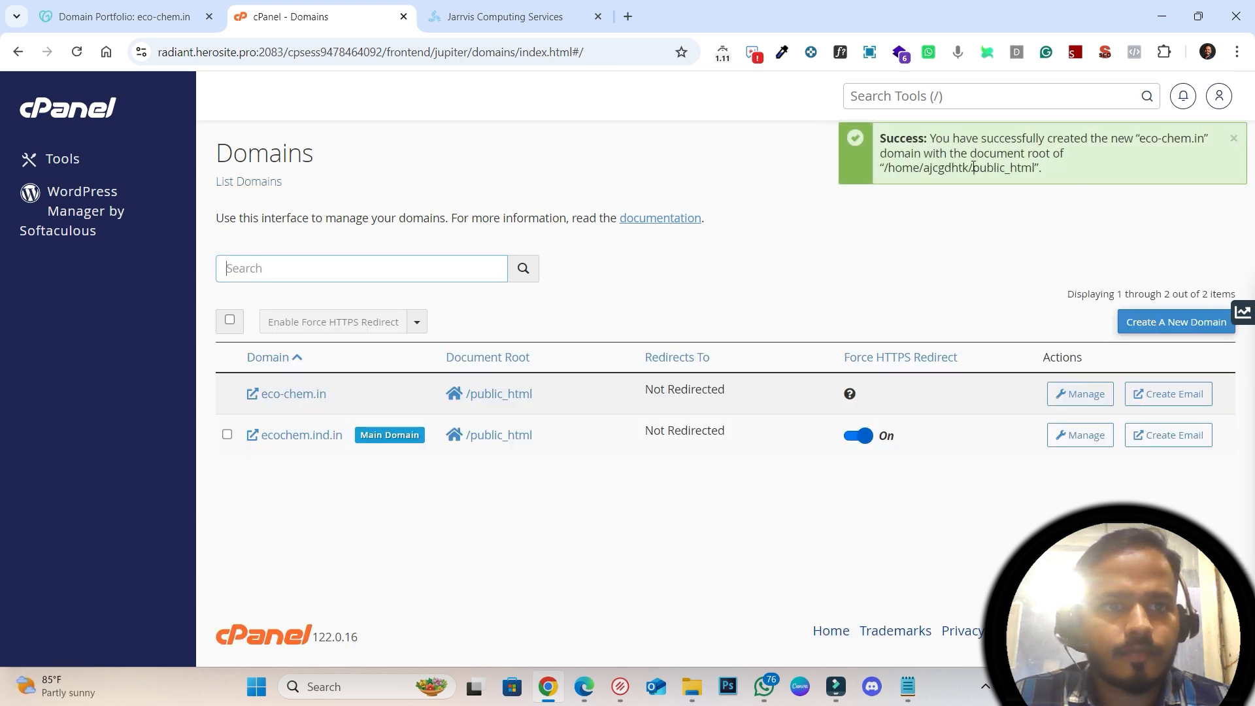